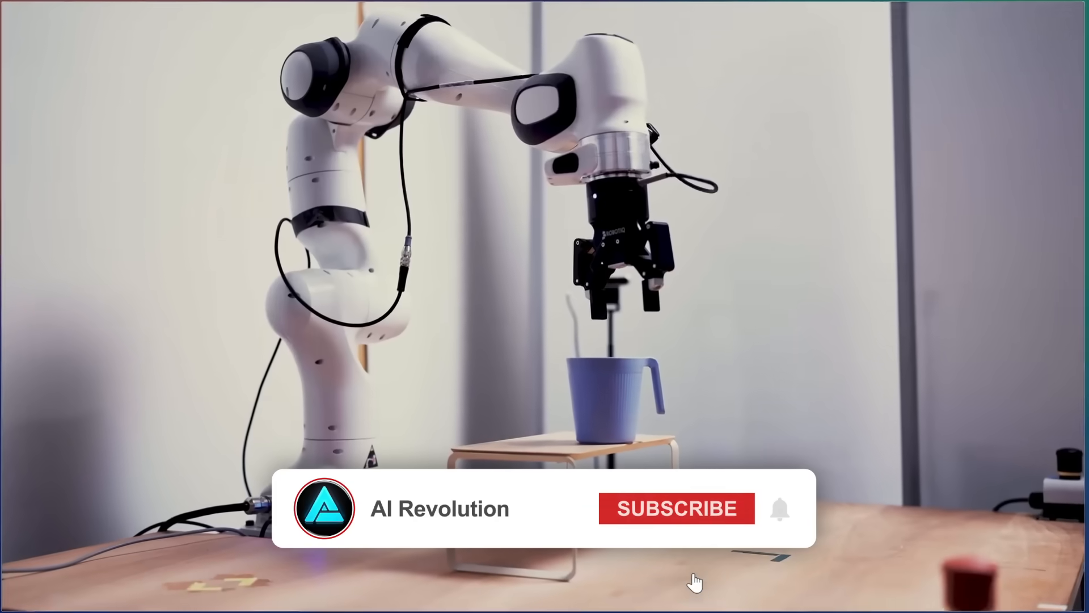
left_click(675, 508)
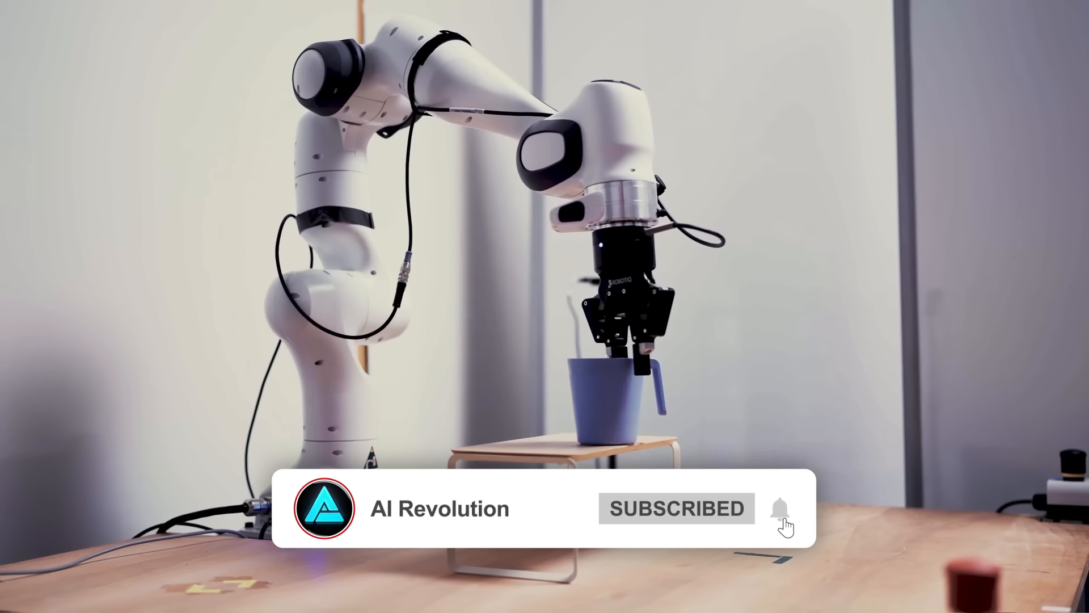